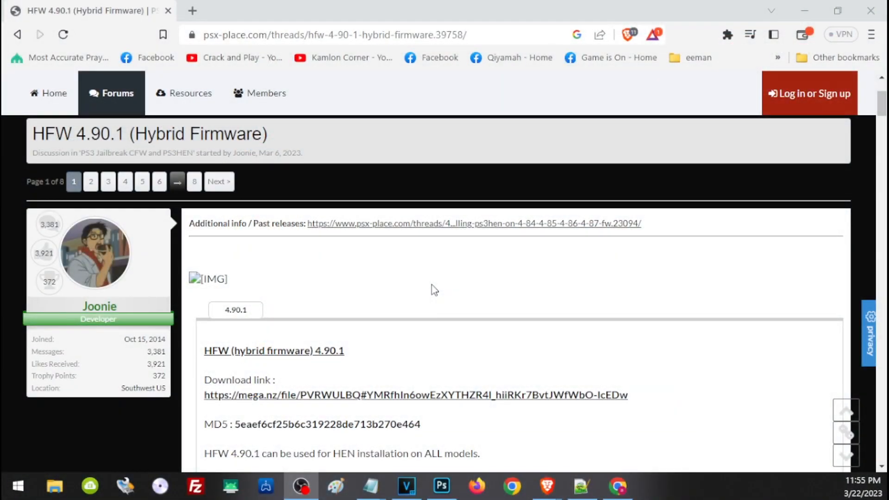
# Follow the HFW 4.90.1 download link and check the PS4EX (D:) drive's properties.
pyautogui.scroll(-3)
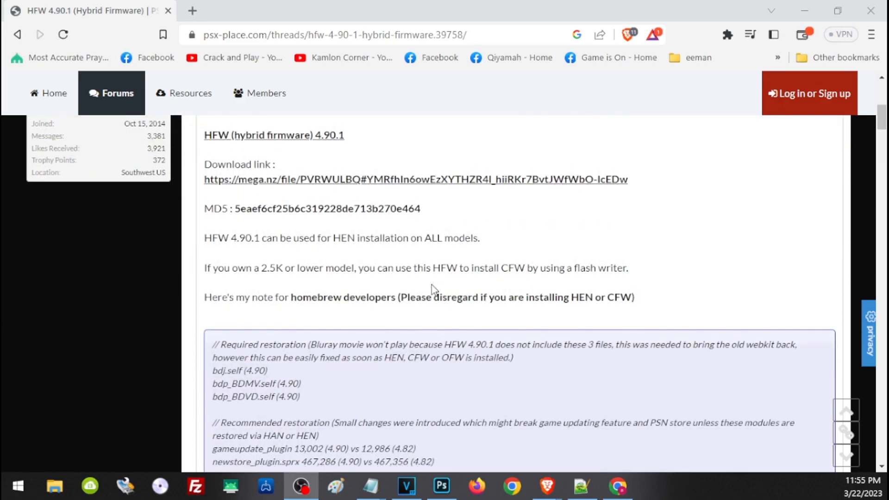
pyautogui.scroll(3)
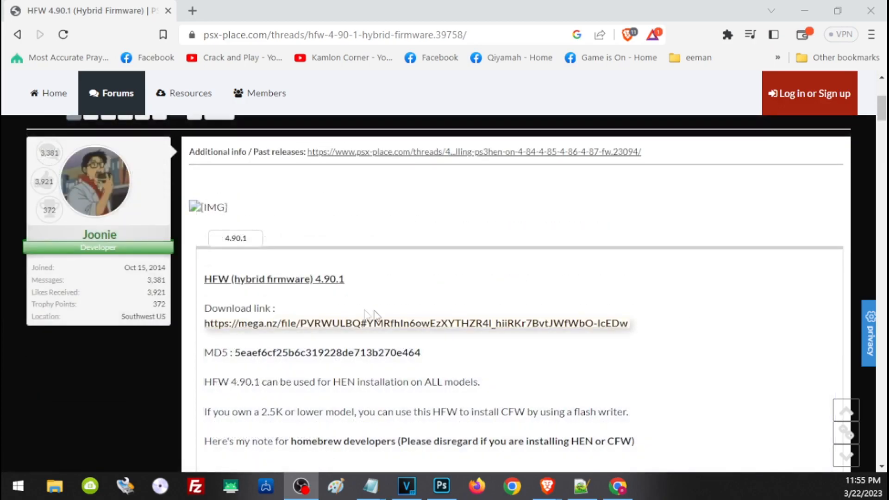
pyautogui.moveTo(398, 331)
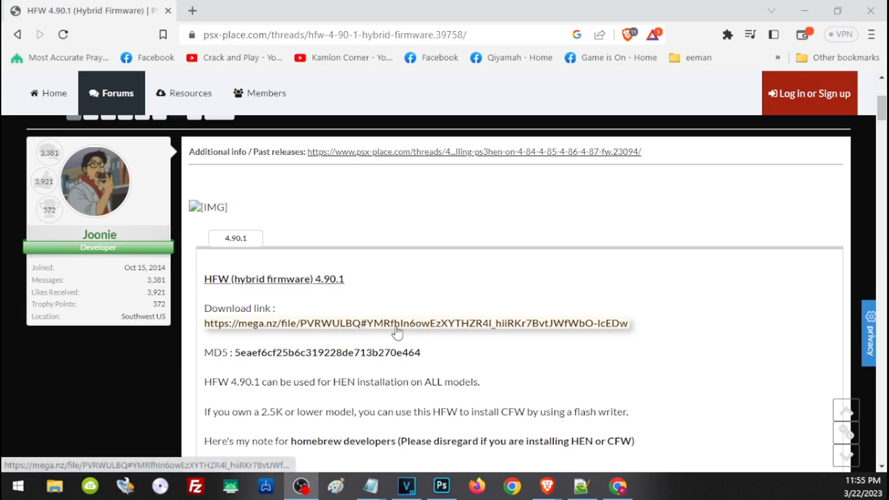
pyautogui.click(54, 486)
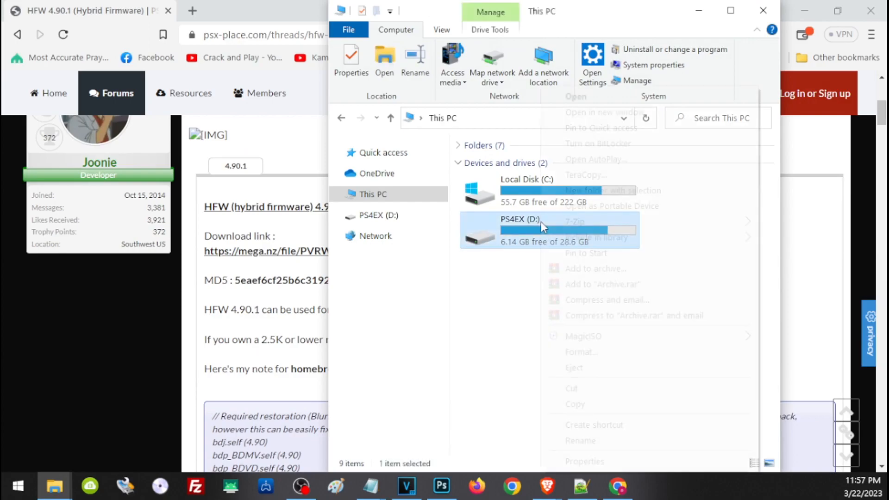
pyautogui.click(584, 461)
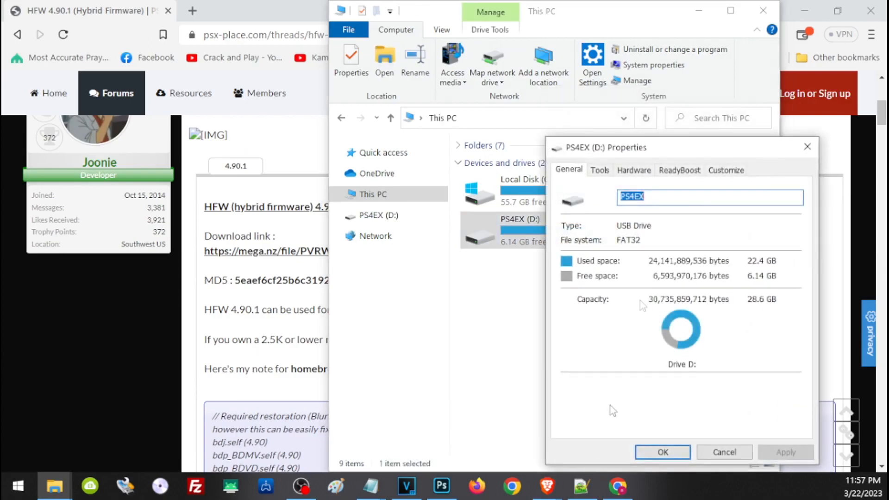
pyautogui.moveTo(652, 248)
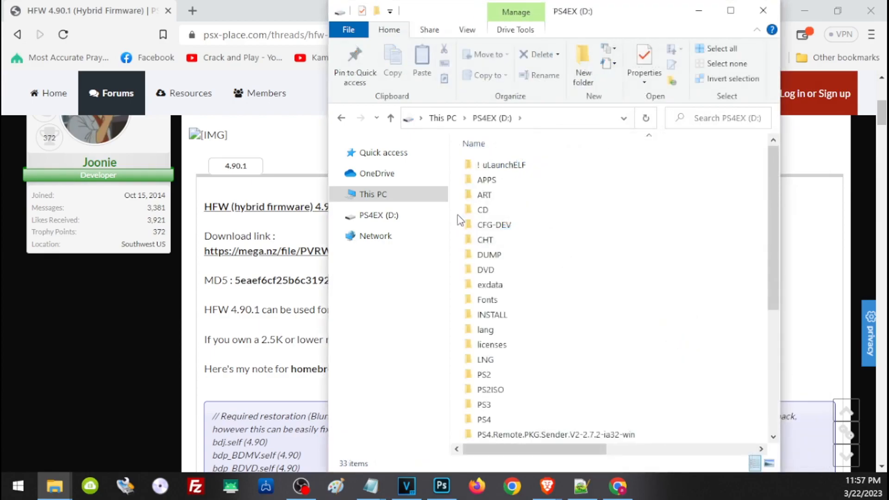
# Review the PS4EX drive's Format settings to confirm FAT32, then close the dialog.
pyautogui.rightClick(377, 215)
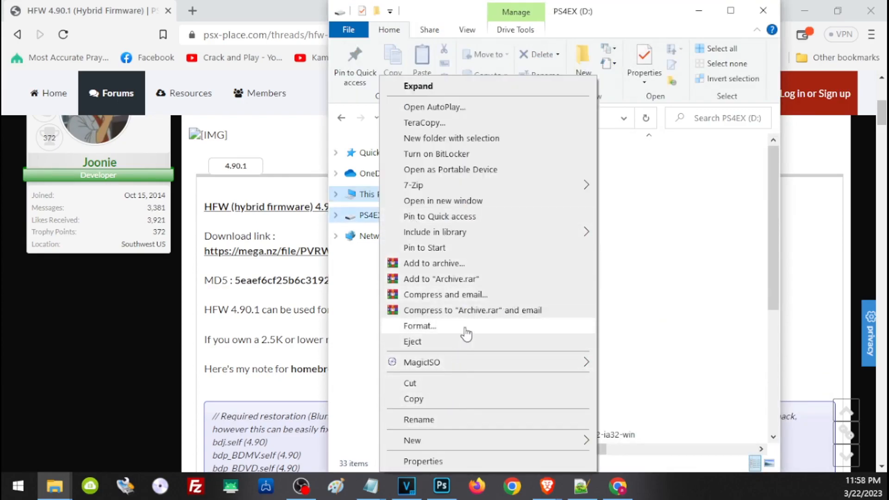
pyautogui.click(419, 325)
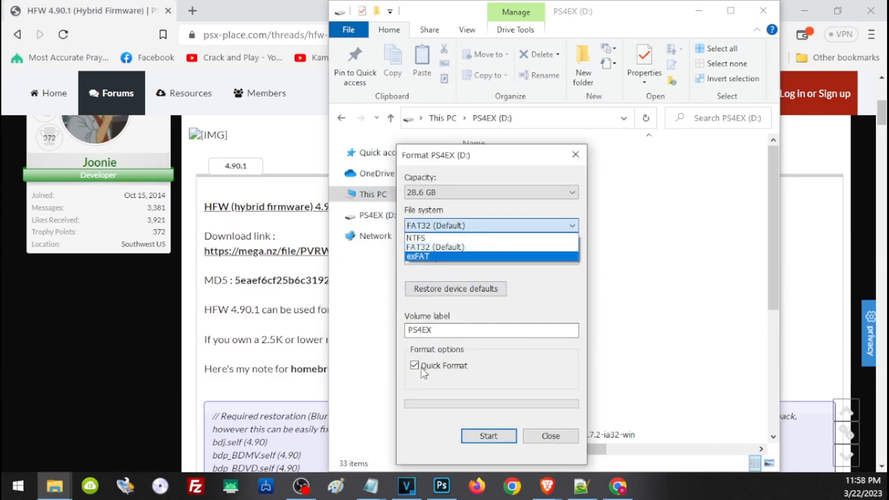
pyautogui.click(549, 435)
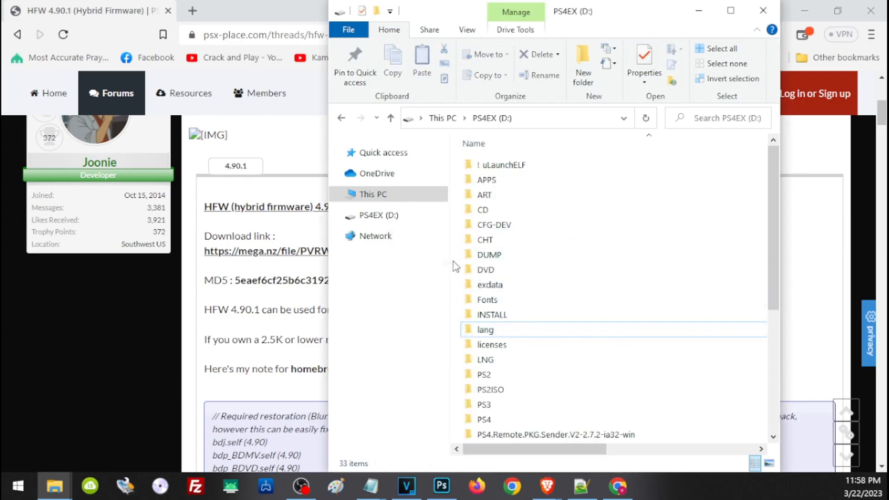
pyautogui.moveTo(445, 266)
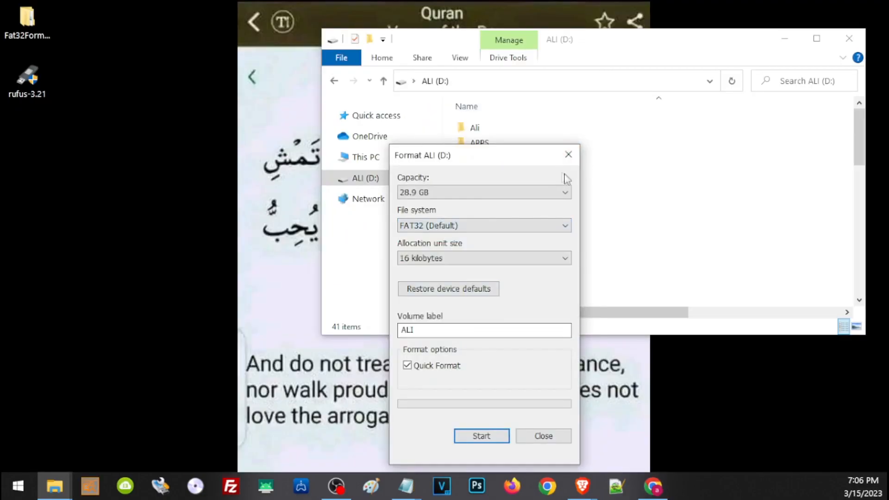
pyautogui.click(542, 437)
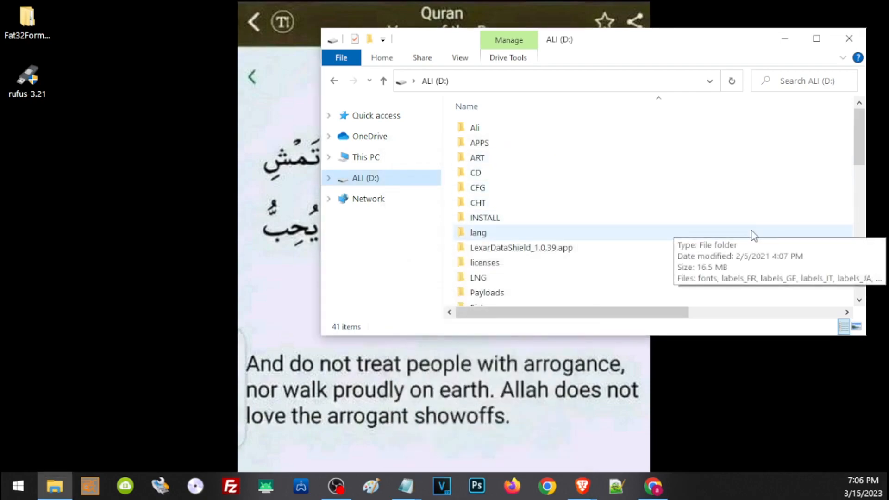
pyautogui.rightClick(364, 178)
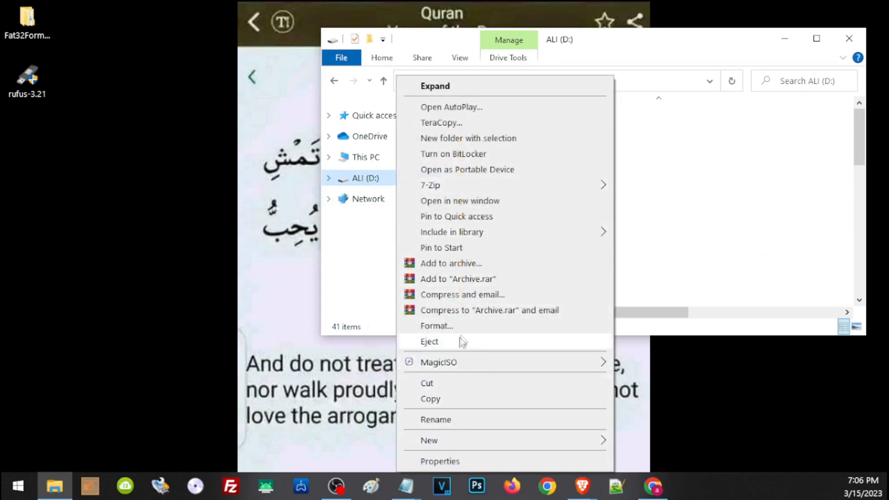
pyautogui.click(436, 325)
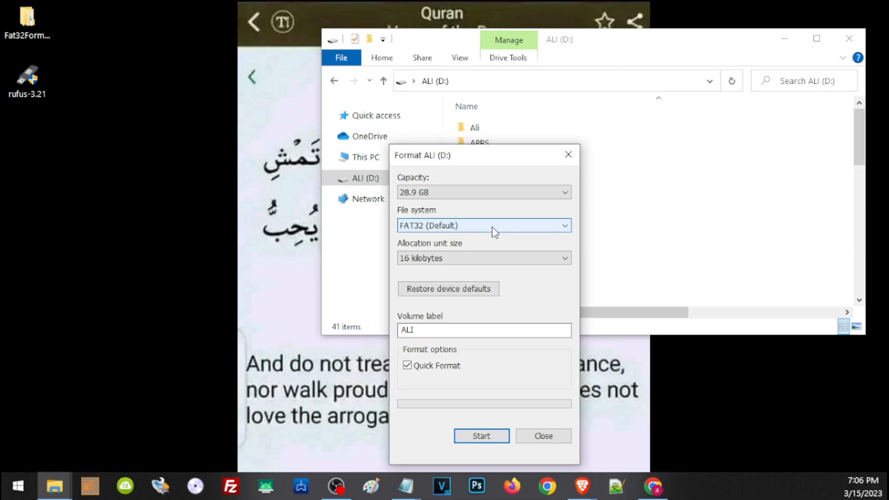
pyautogui.click(542, 436)
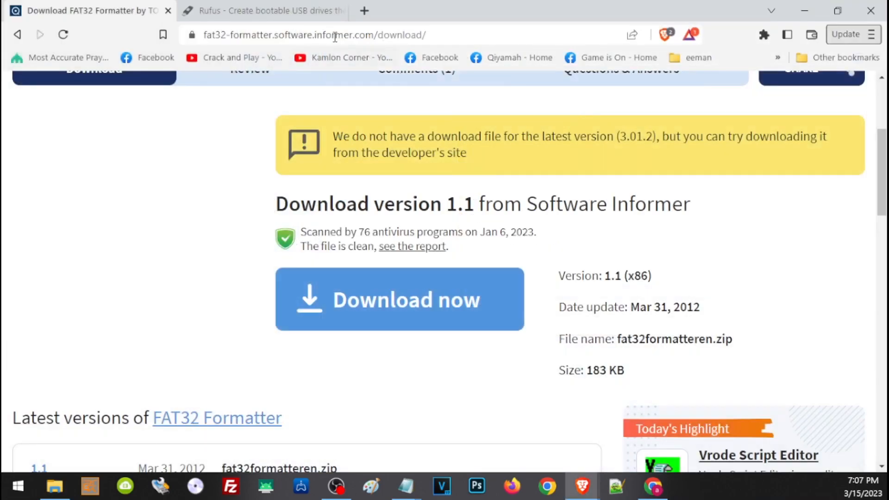
# Go to the Rufus site's Download section listing Rufus 3.21.
pyautogui.click(261, 10)
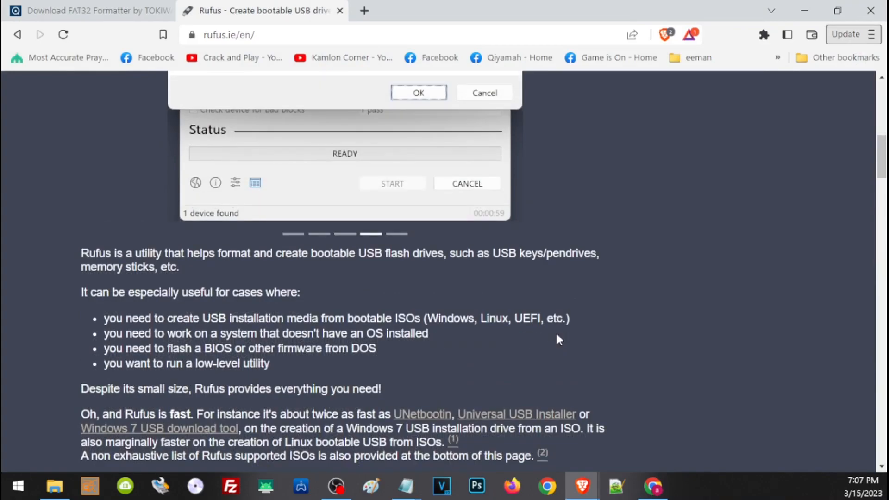
pyautogui.click(417, 92)
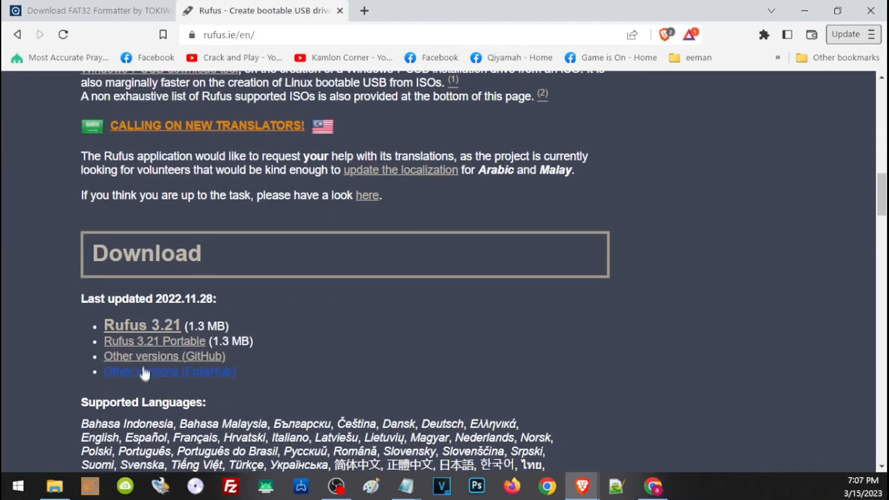
pyautogui.moveTo(142, 325)
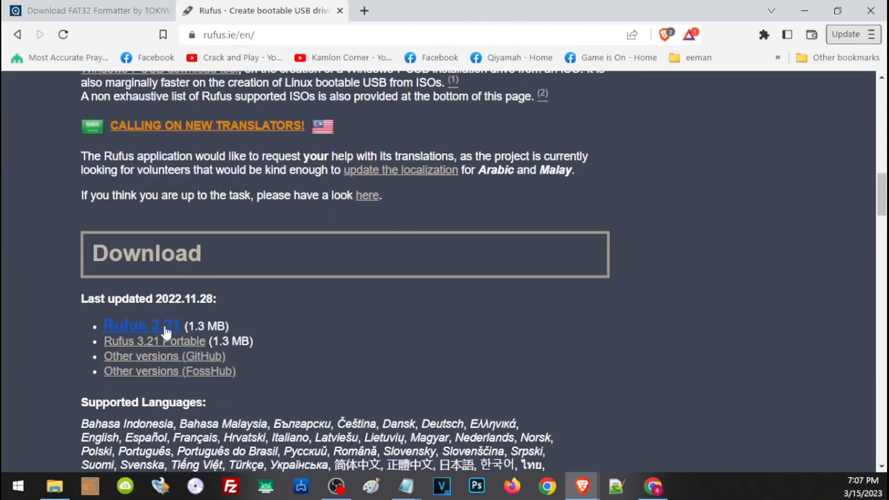
pyautogui.moveTo(142, 325)
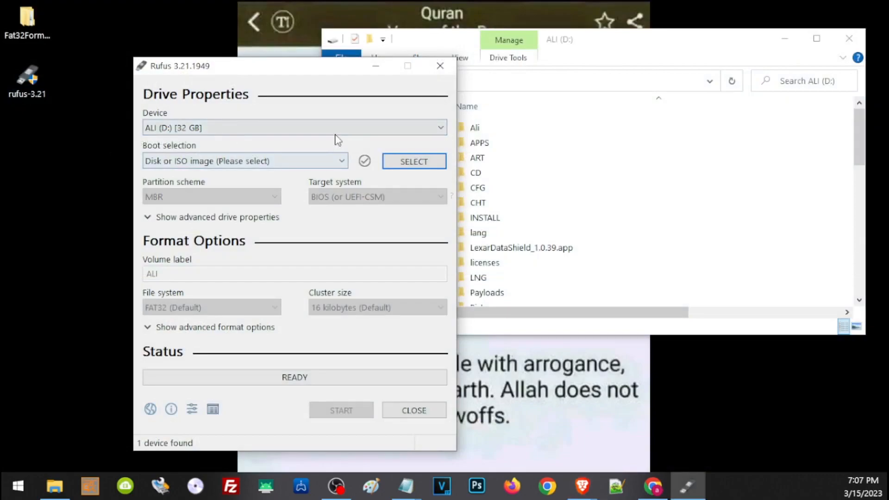
# Set Rufus boot selection to Non bootable with MBR and FAT32 for the ALI drive.
pyautogui.click(295, 127)
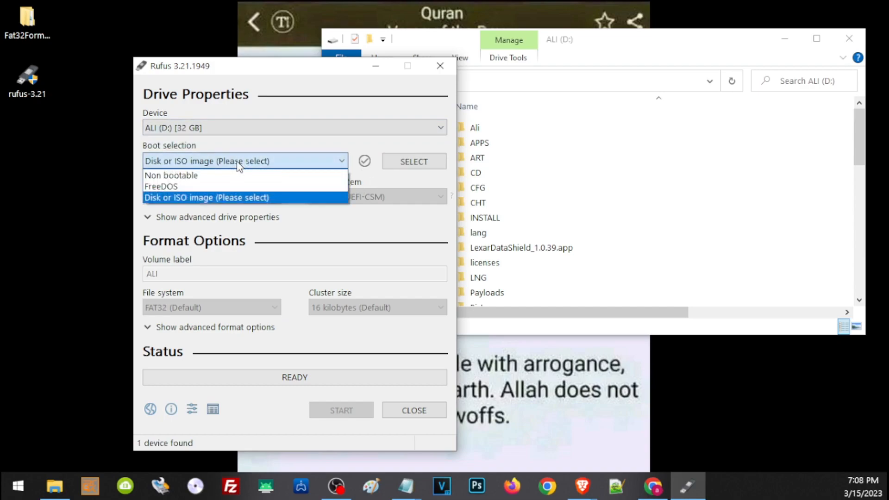
pyautogui.click(171, 175)
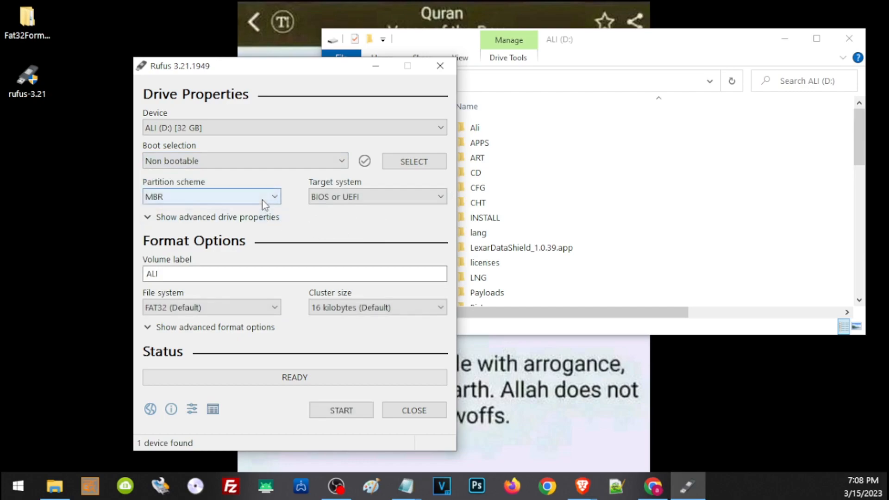
pyautogui.click(274, 197)
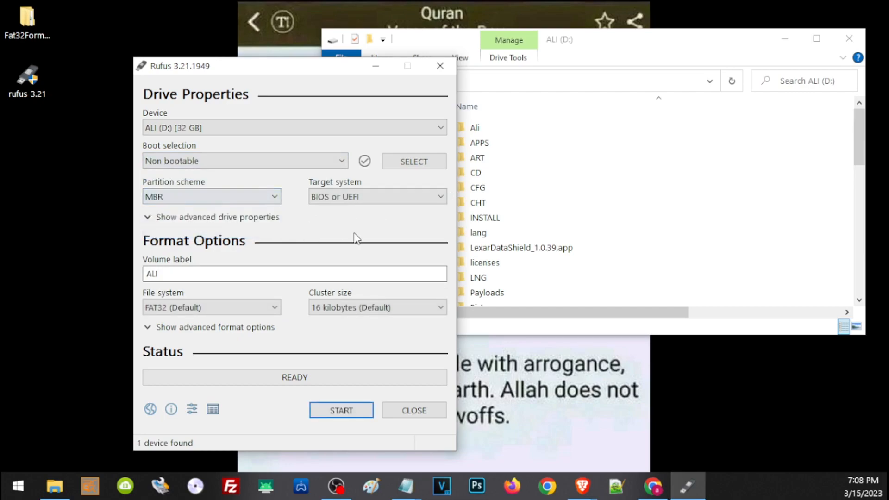
pyautogui.moveTo(351, 240)
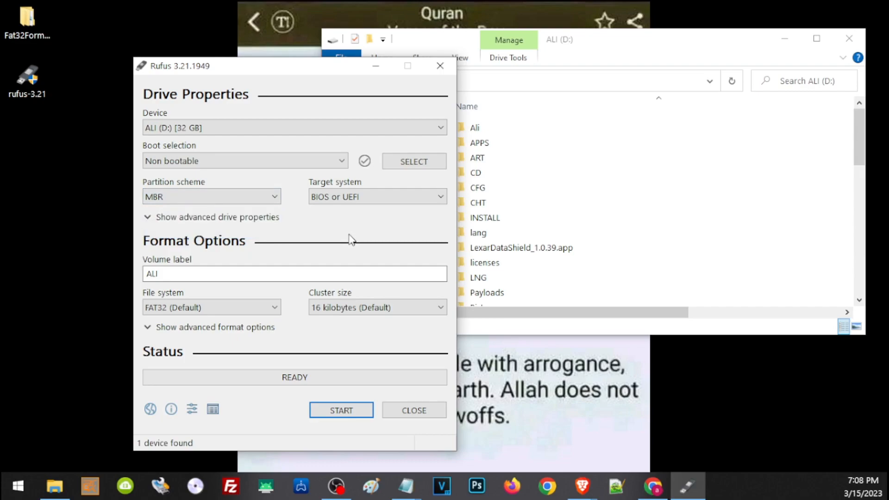
pyautogui.moveTo(341, 411)
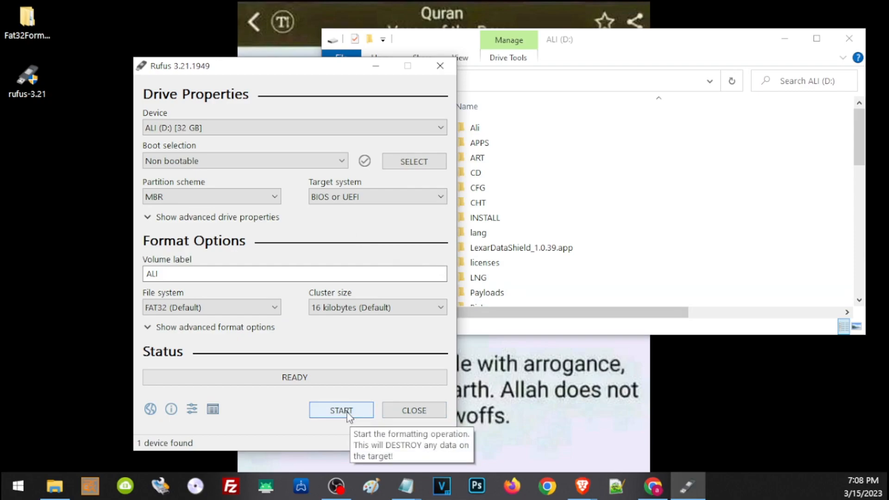
pyautogui.moveTo(348, 415)
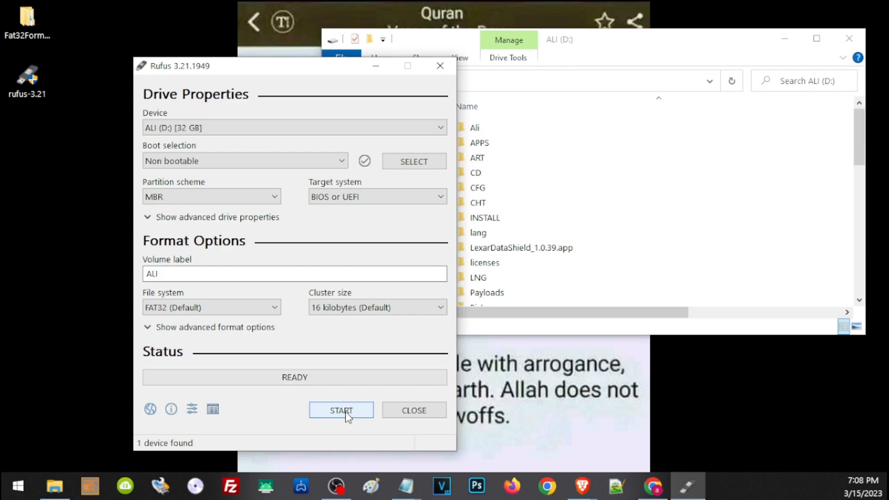
pyautogui.moveTo(360, 396)
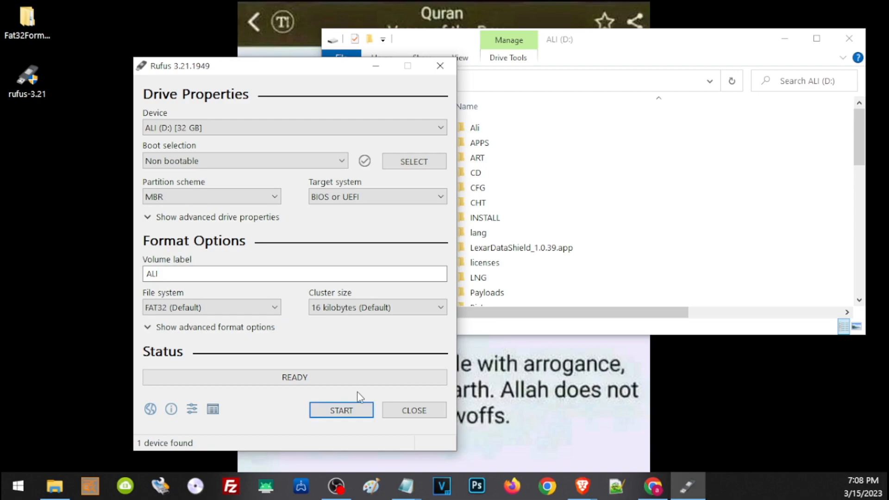
pyautogui.moveTo(368, 350)
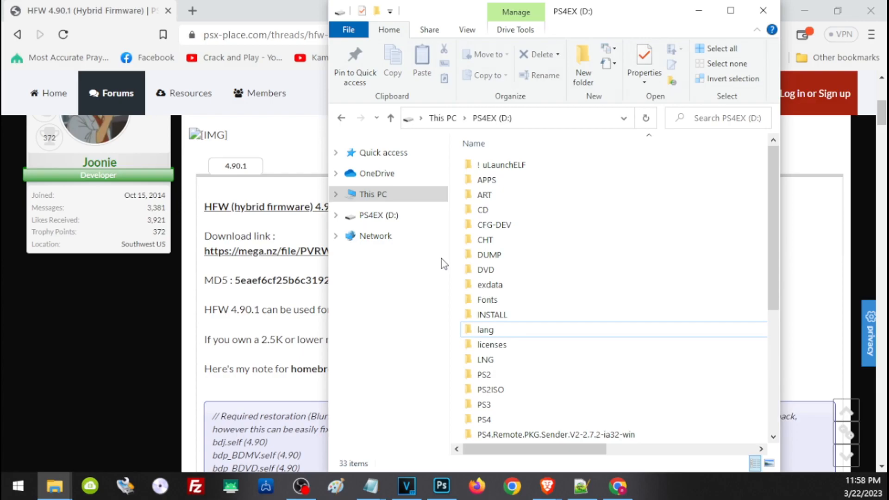
pyautogui.moveTo(485, 270)
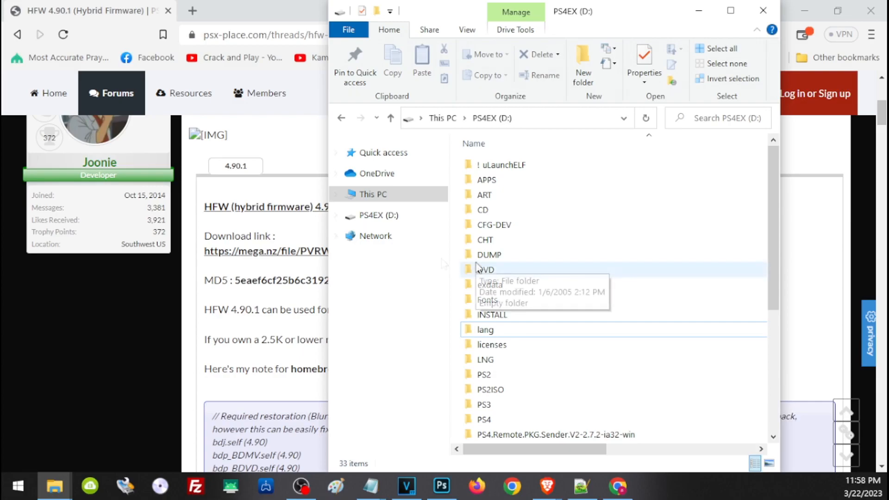
pyautogui.moveTo(484, 269)
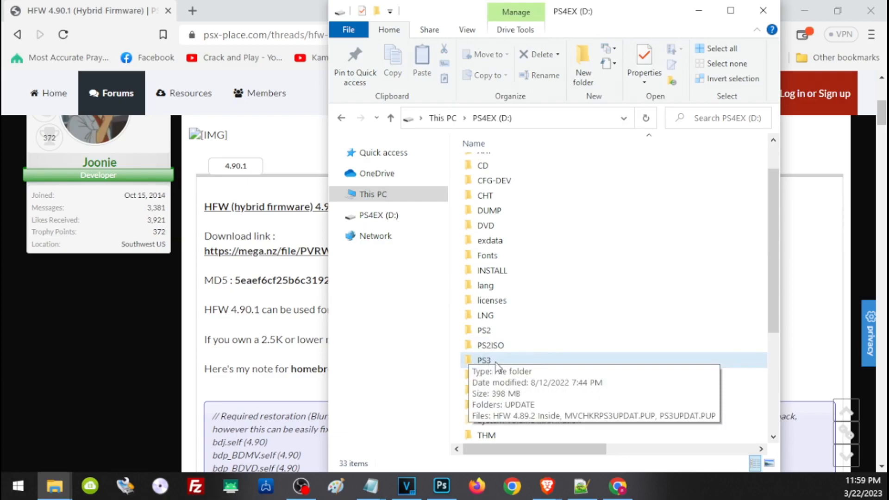
# Navigate into PS3\UPDATE on the USB drive and select PS3UPDAT.PUP.
pyautogui.doubleClick(483, 361)
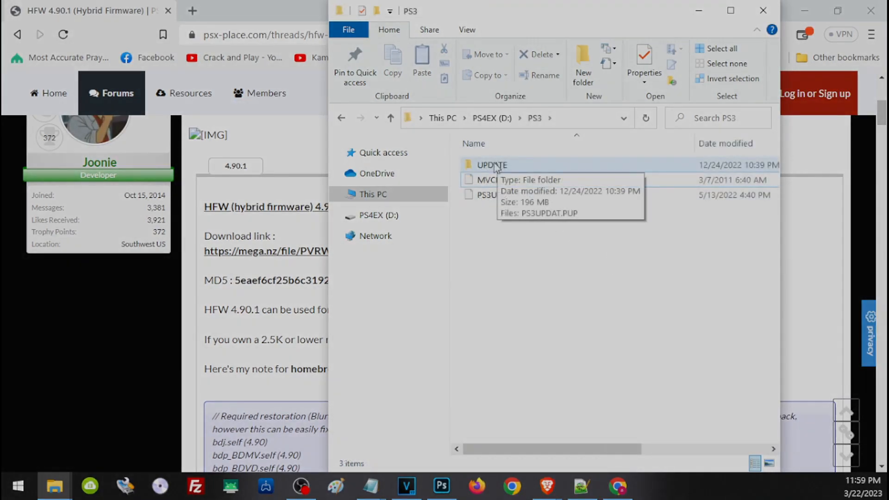
pyautogui.doubleClick(491, 165)
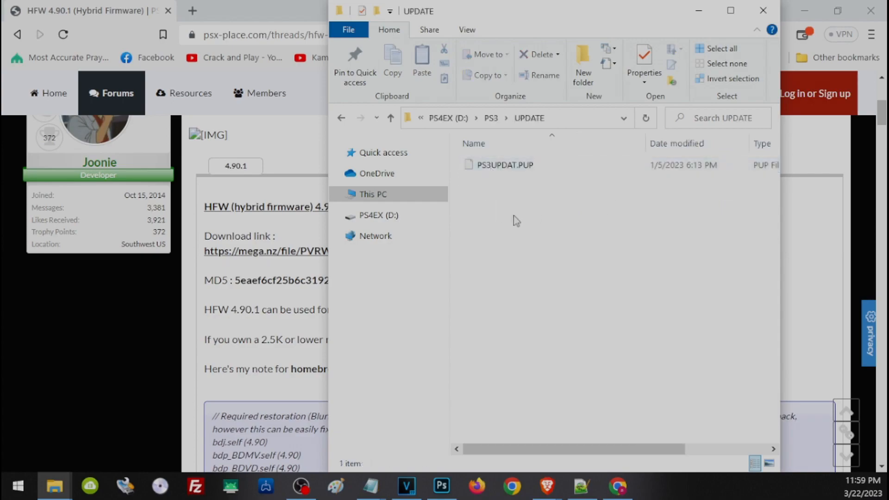
pyautogui.moveTo(550, 221)
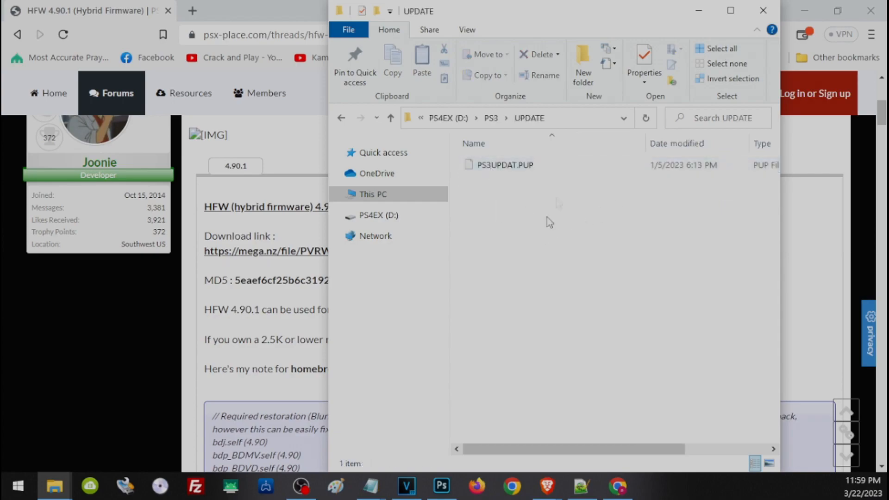
pyautogui.moveTo(536, 213)
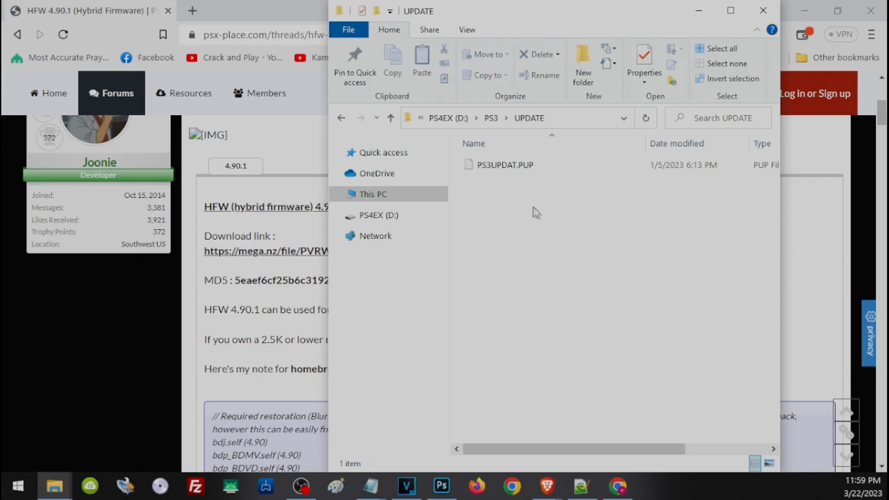
pyautogui.click(504, 164)
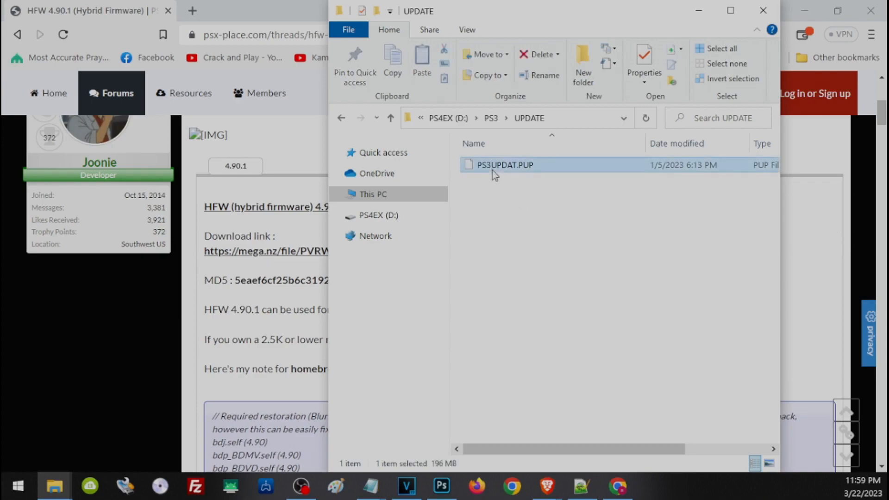
pyautogui.click(504, 165)
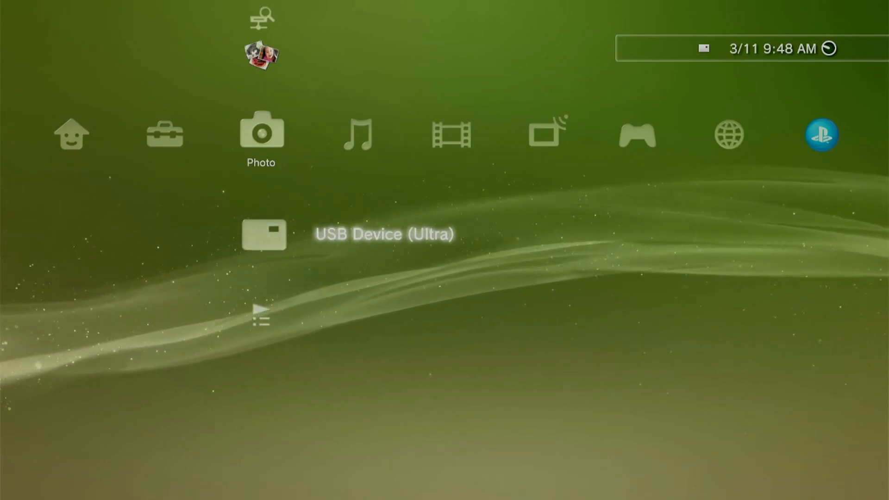
# Choose Update via Storage Media in the PS3 System Update screen.
pyautogui.hscroll(-3)
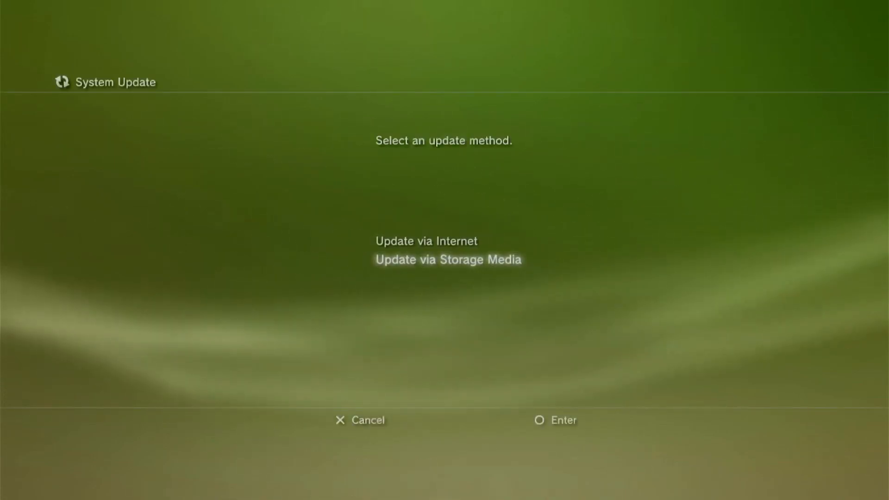
pyautogui.click(447, 260)
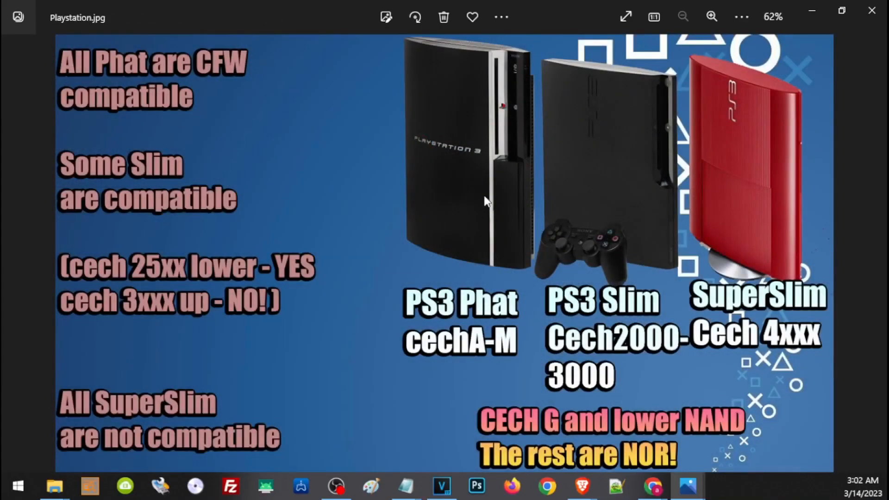
pyautogui.moveTo(446, 358)
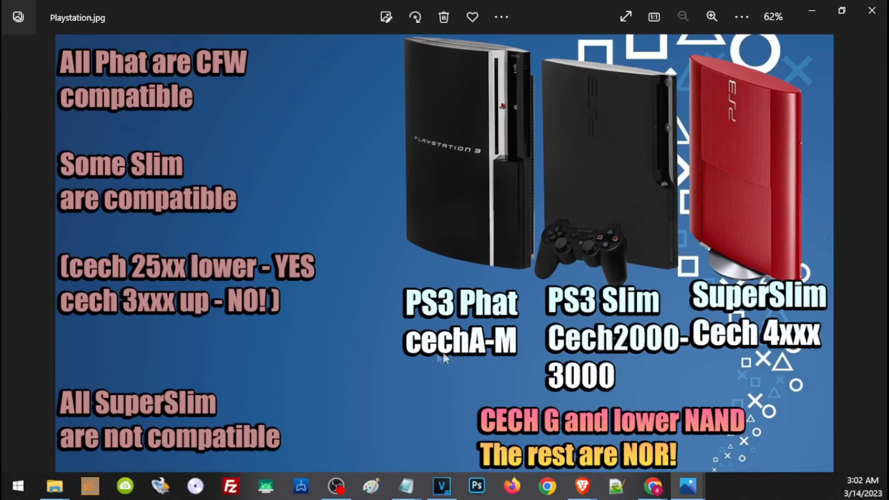
pyautogui.moveTo(521, 359)
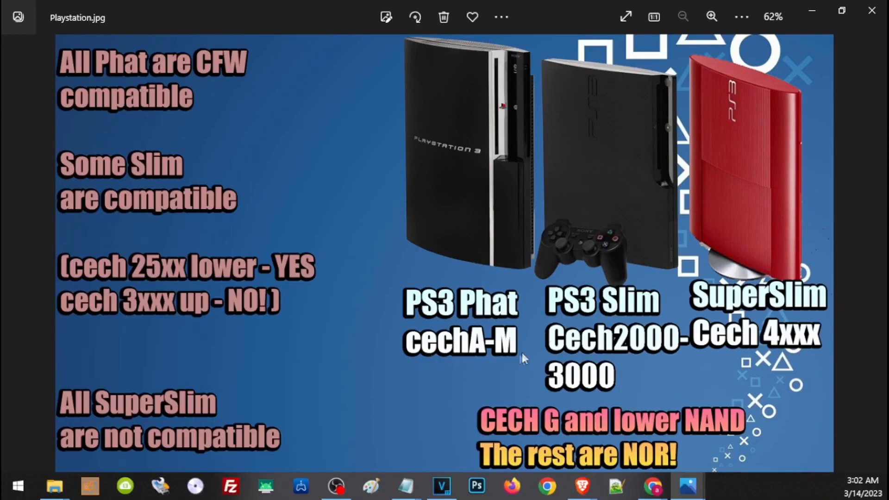
pyautogui.moveTo(517, 364)
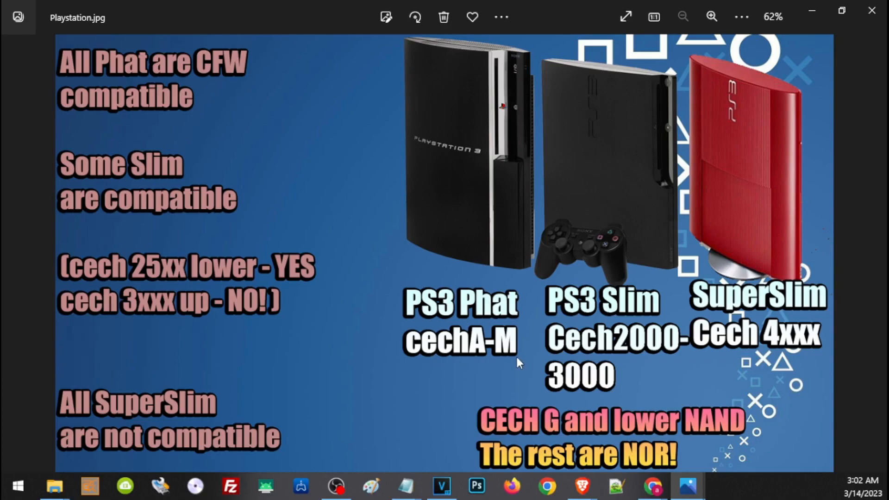
pyautogui.moveTo(596, 370)
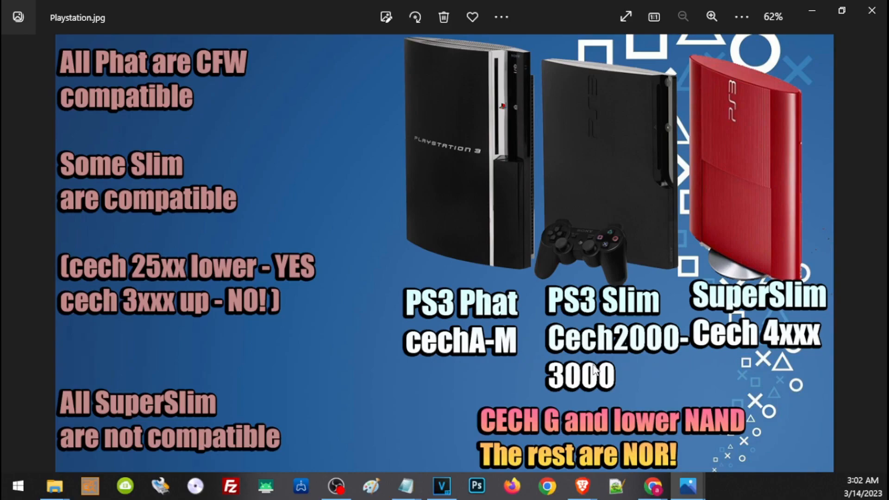
pyautogui.moveTo(719, 356)
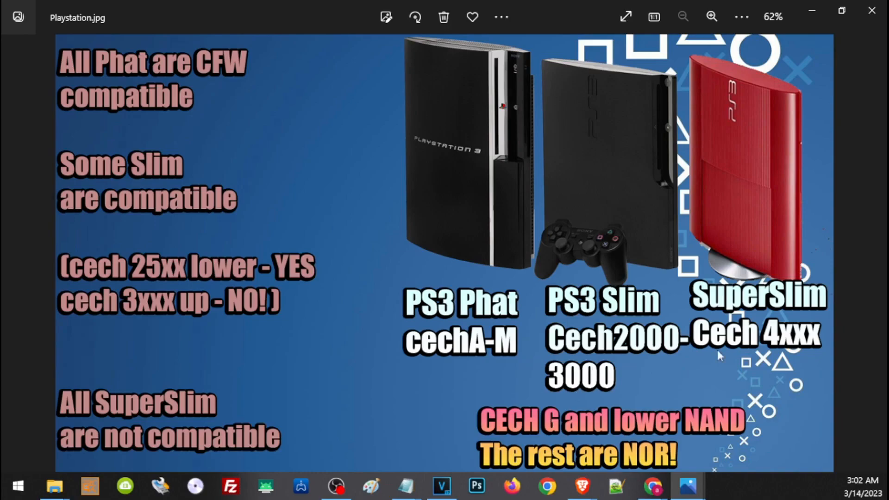
pyautogui.moveTo(198, 103)
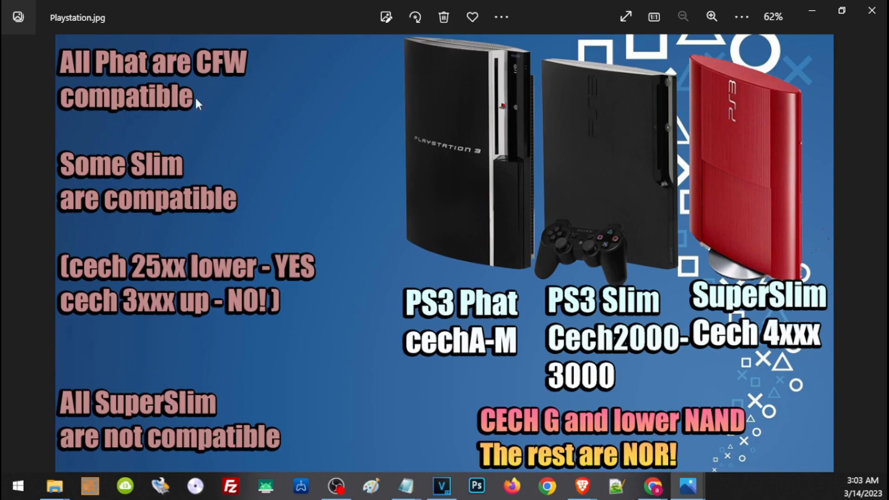
pyautogui.moveTo(209, 96)
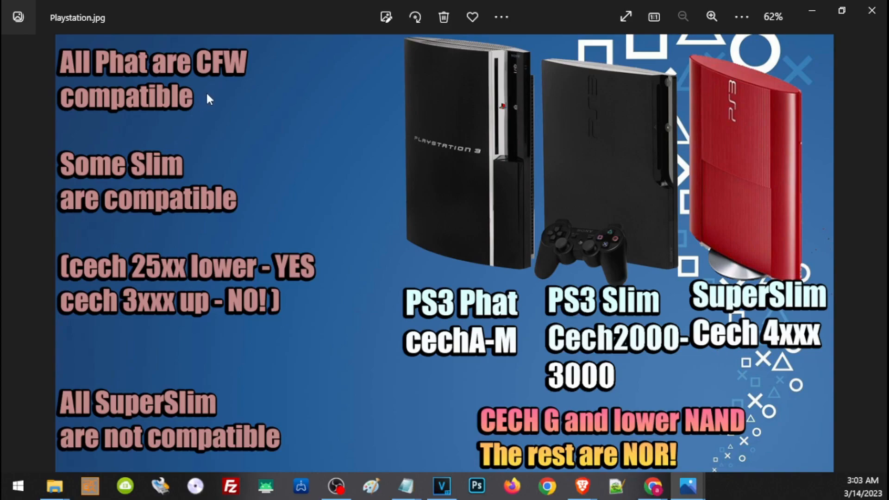
pyautogui.moveTo(440, 187)
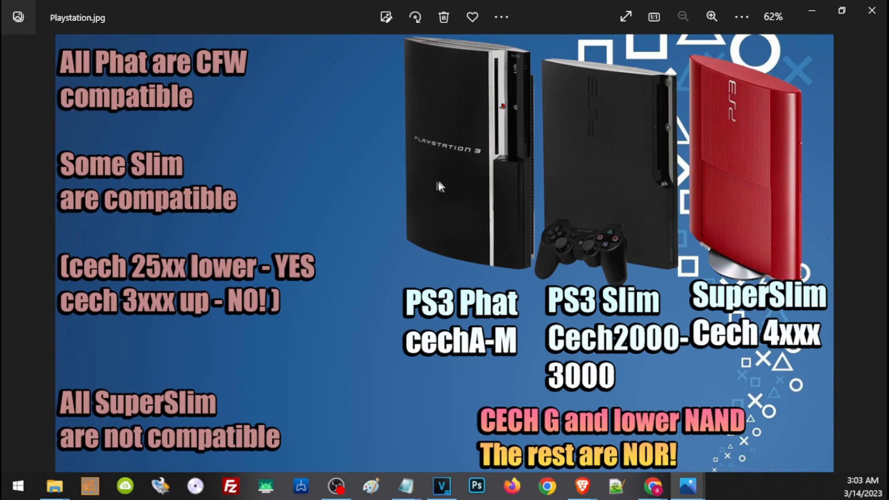
pyautogui.moveTo(465, 212)
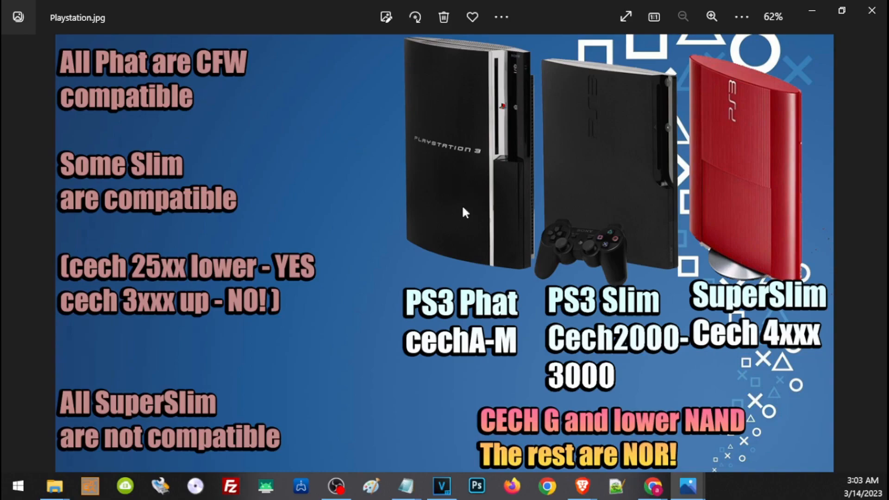
pyautogui.moveTo(460, 208)
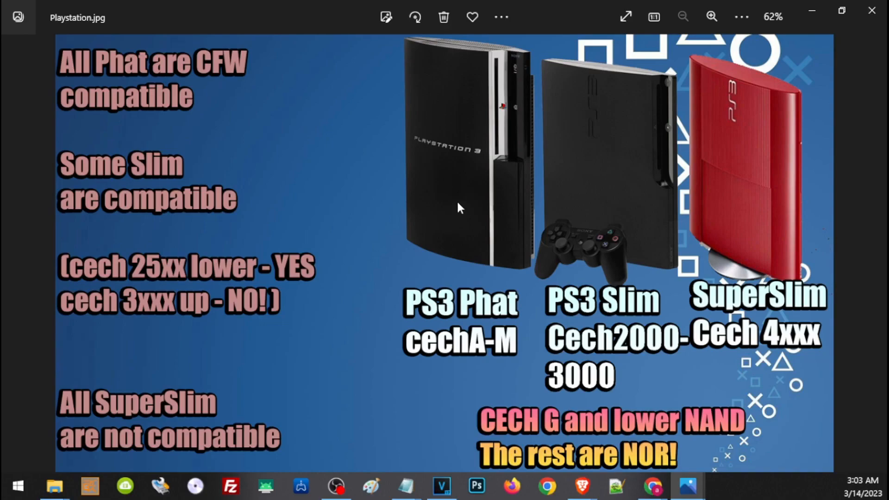
pyautogui.moveTo(443, 264)
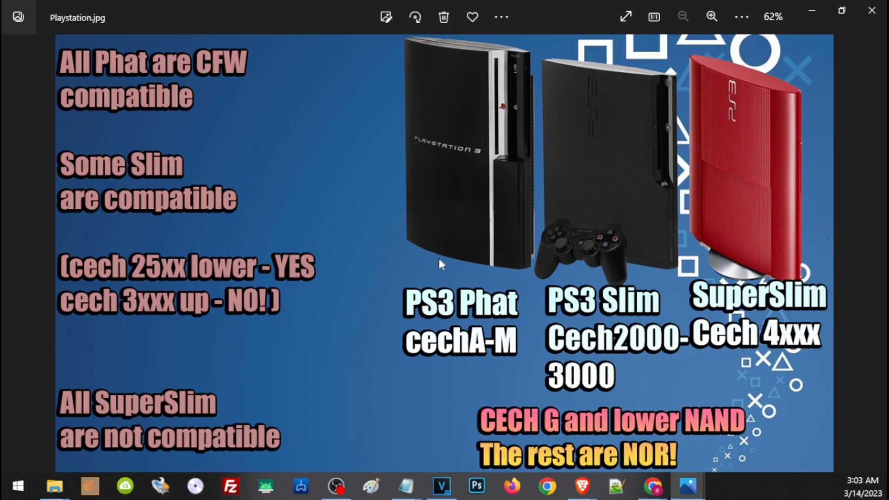
pyautogui.moveTo(182, 185)
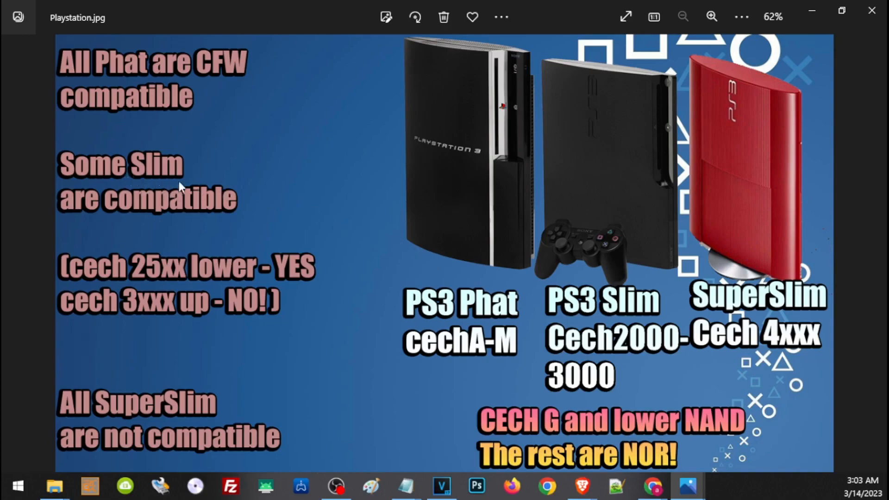
pyautogui.moveTo(178, 207)
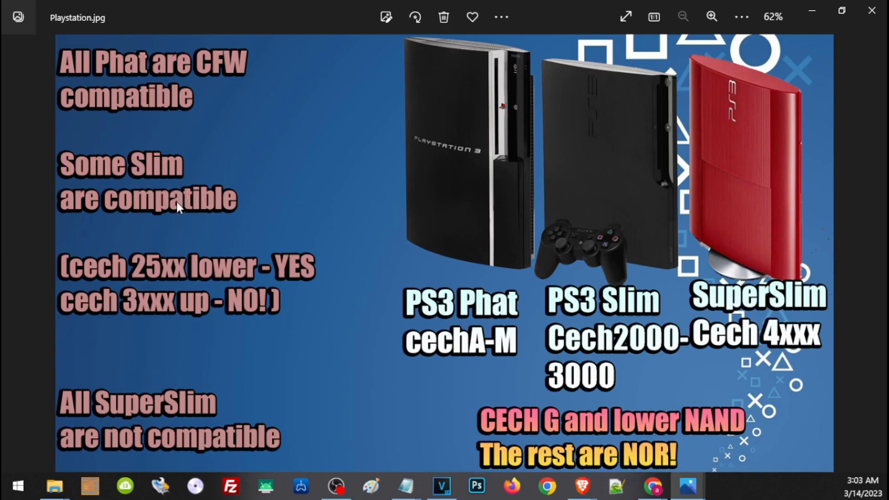
pyautogui.moveTo(187, 221)
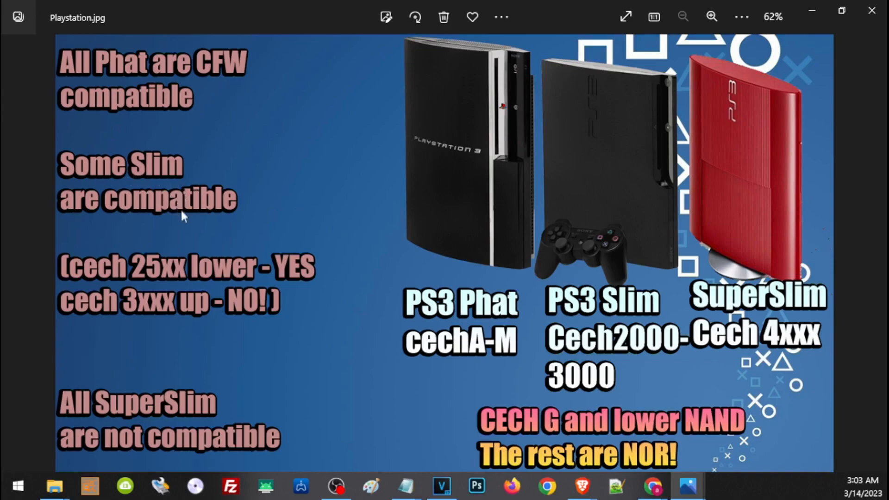
pyautogui.moveTo(120, 278)
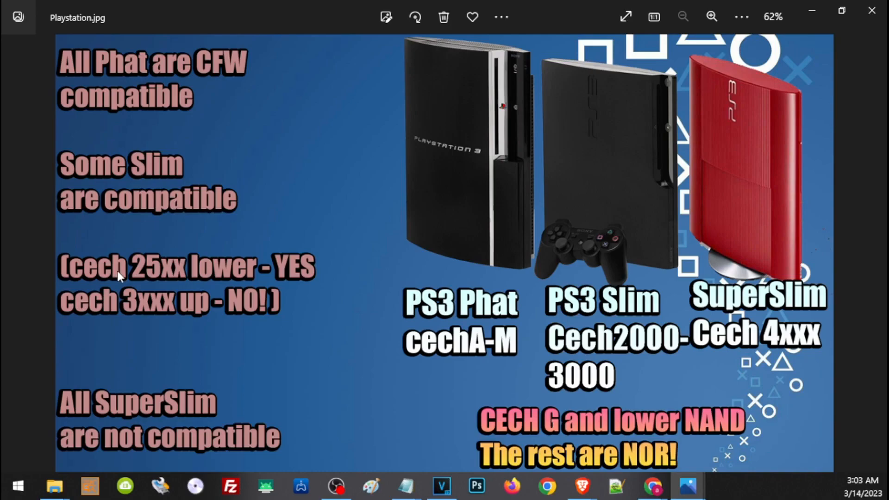
pyautogui.moveTo(151, 281)
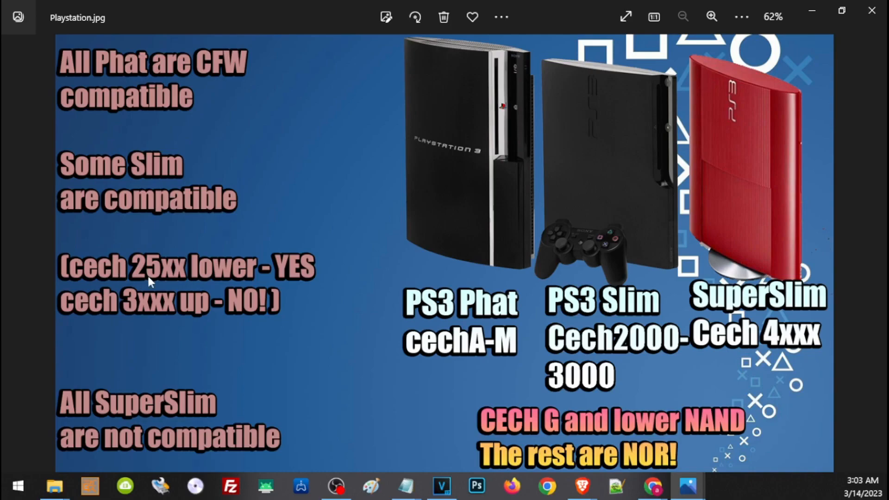
pyautogui.moveTo(134, 276)
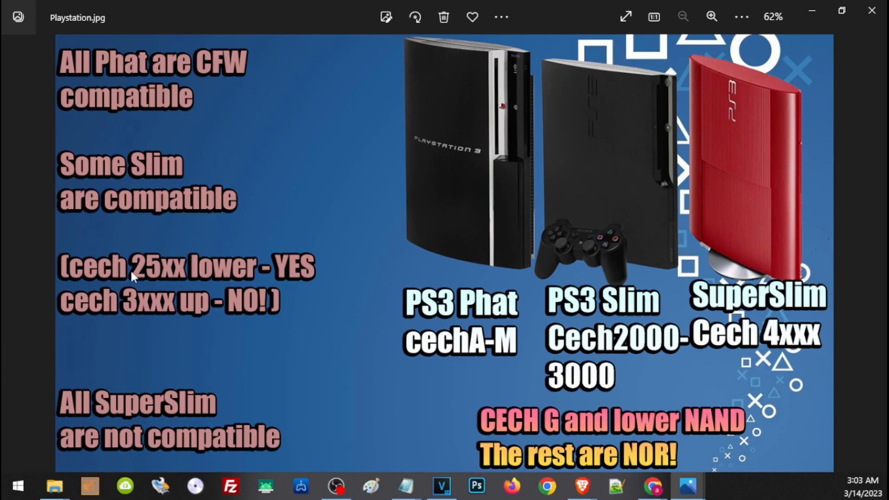
pyautogui.moveTo(157, 278)
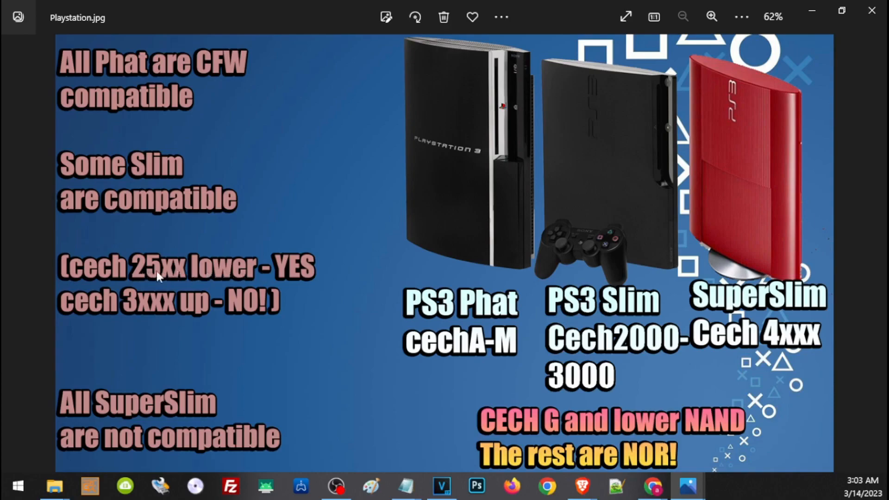
pyautogui.moveTo(134, 331)
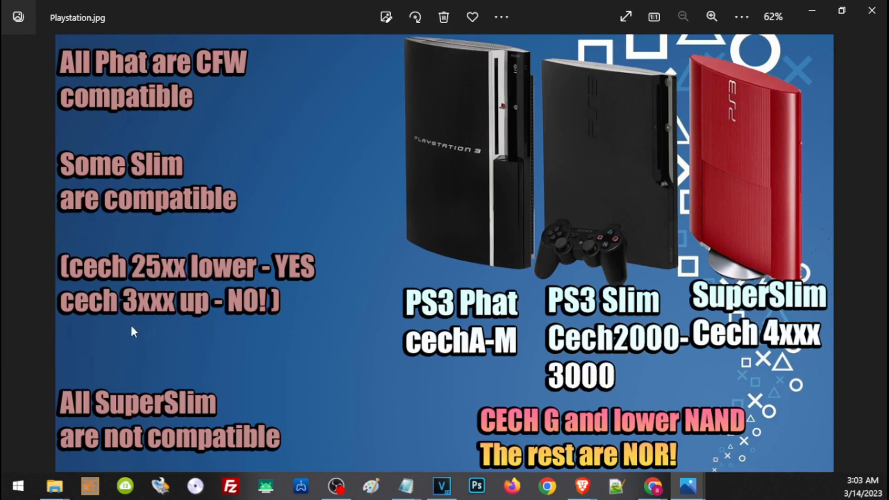
pyautogui.moveTo(126, 330)
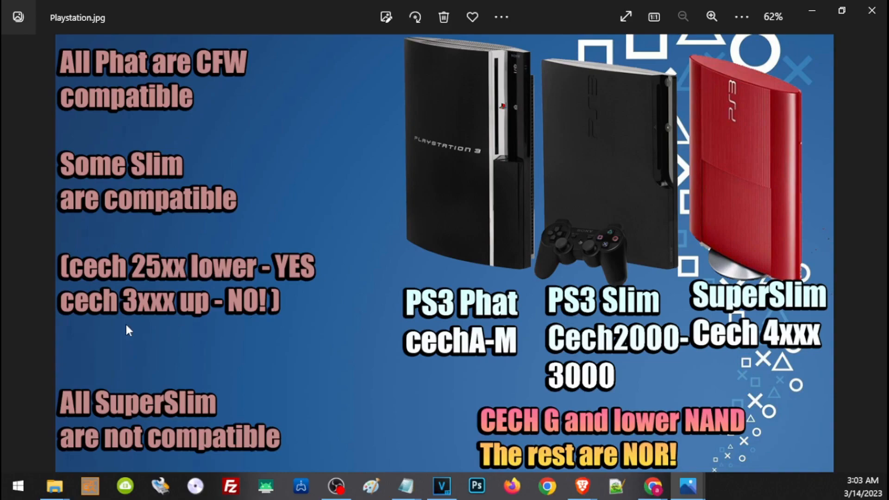
pyautogui.moveTo(189, 331)
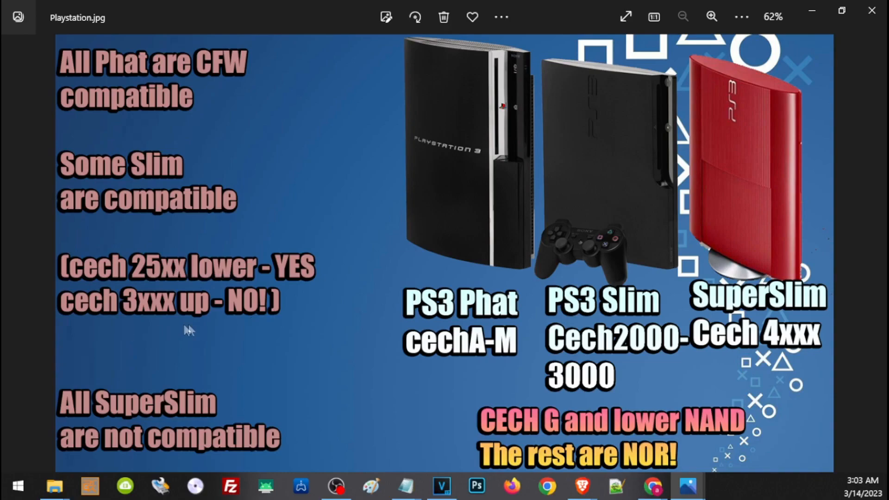
pyautogui.moveTo(270, 331)
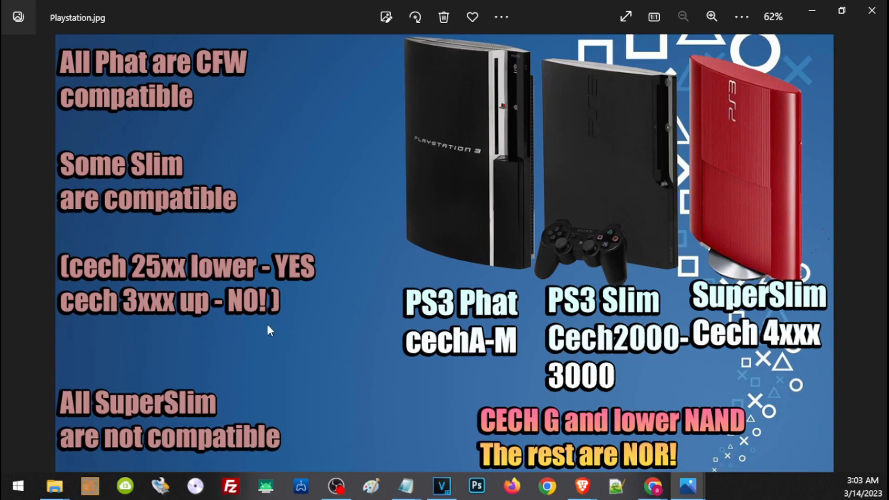
pyautogui.moveTo(139, 400)
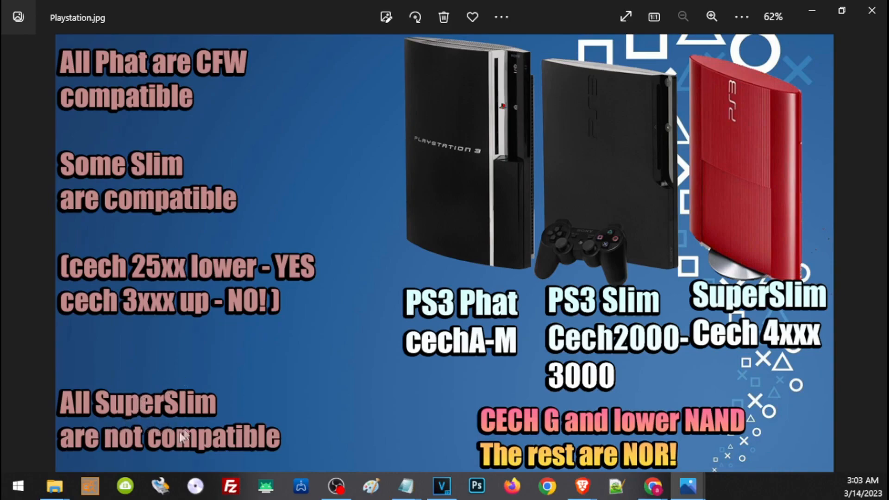
pyautogui.moveTo(93, 470)
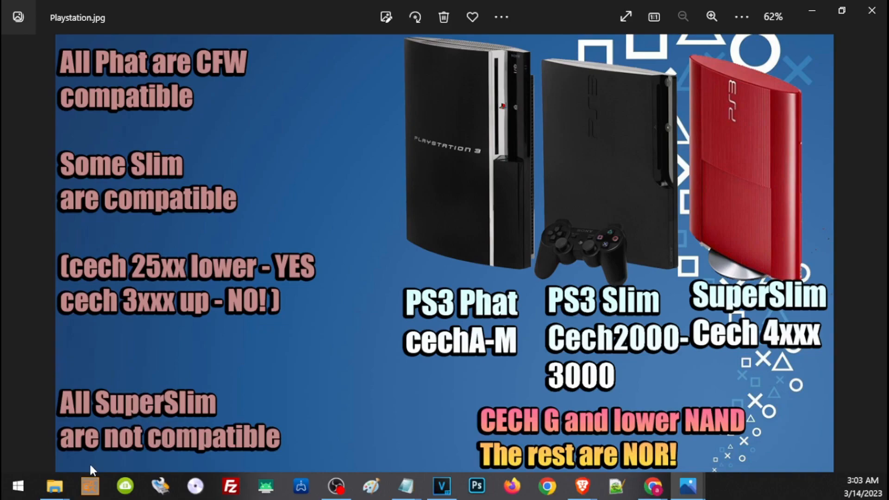
pyautogui.moveTo(848, 429)
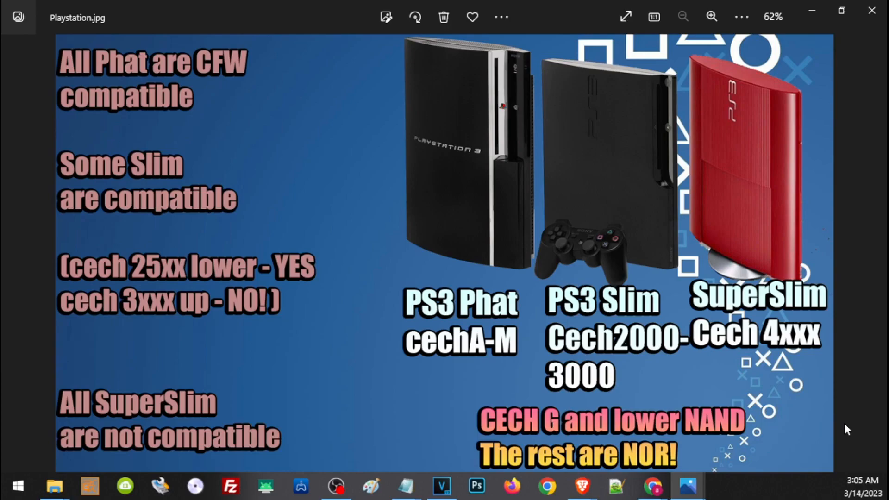
pyautogui.moveTo(492, 183)
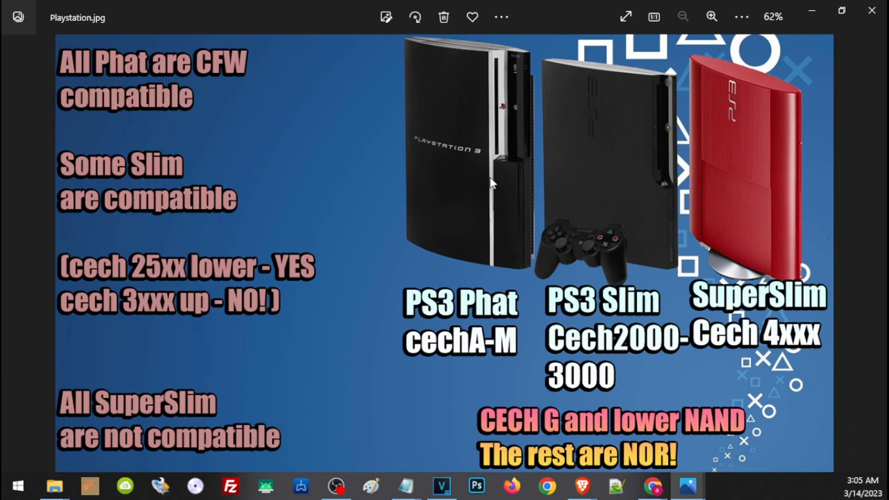
pyautogui.moveTo(572, 444)
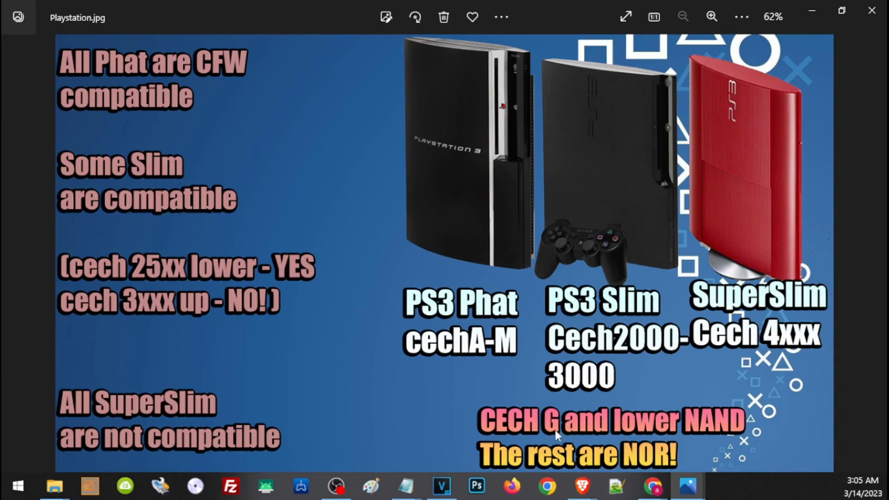
pyautogui.moveTo(720, 441)
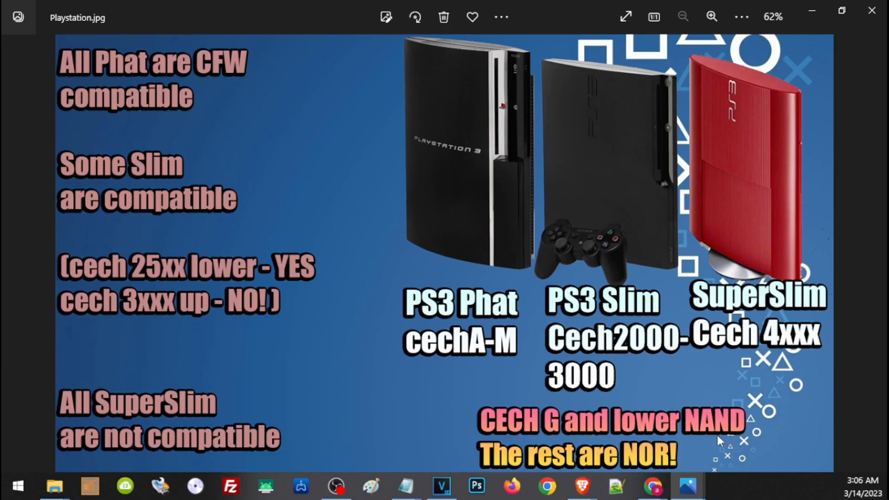
pyautogui.moveTo(572, 467)
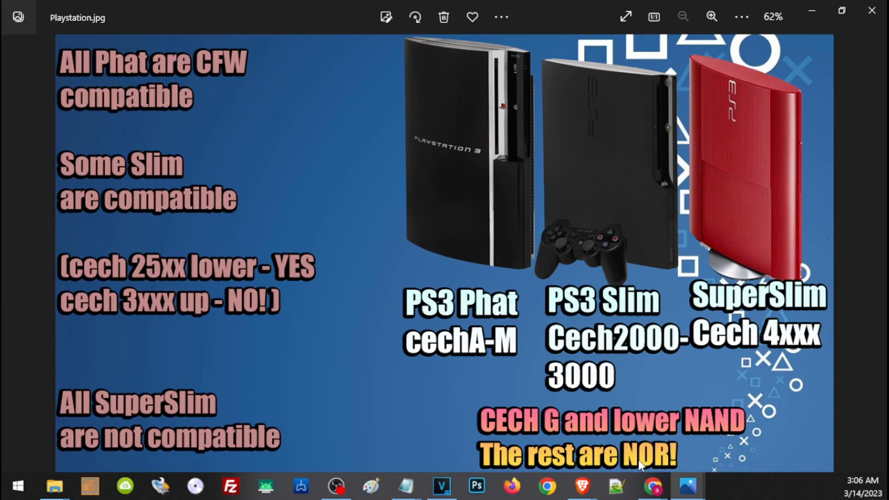
pyautogui.moveTo(471, 439)
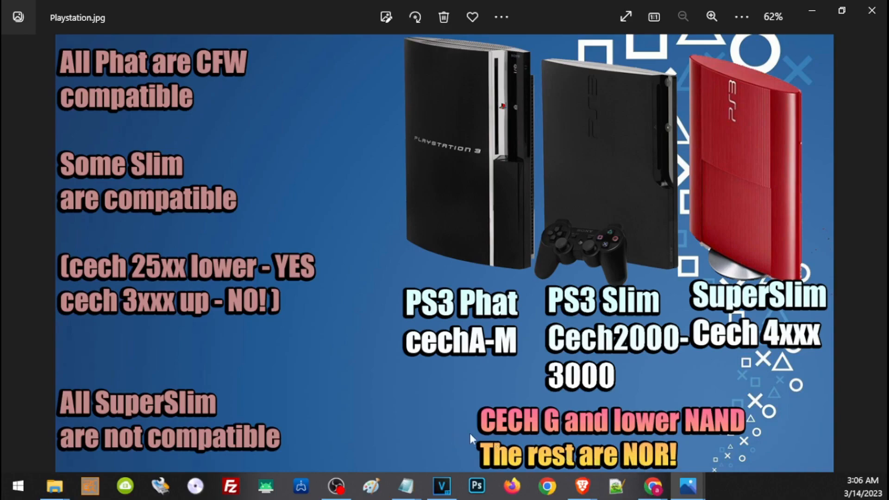
pyautogui.moveTo(672, 433)
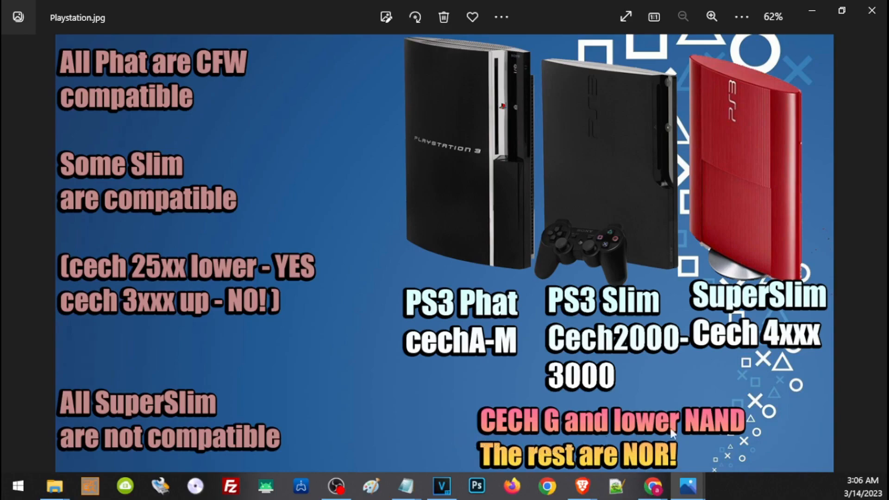
pyautogui.moveTo(727, 439)
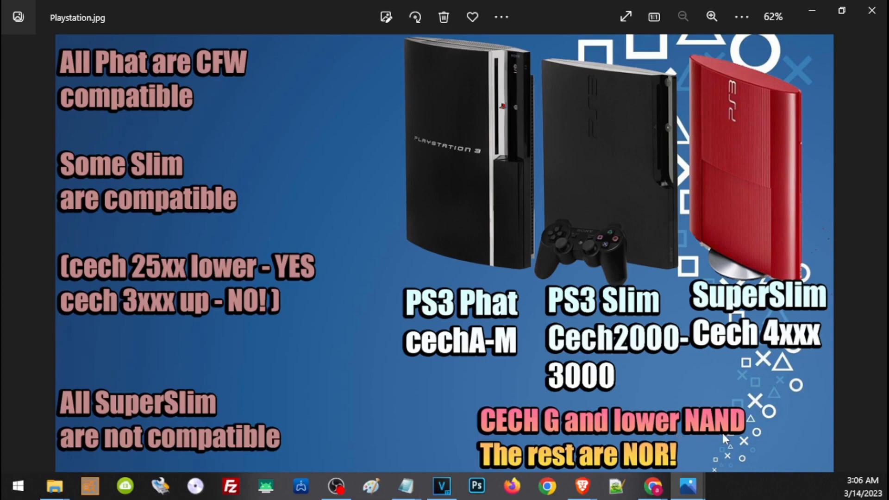